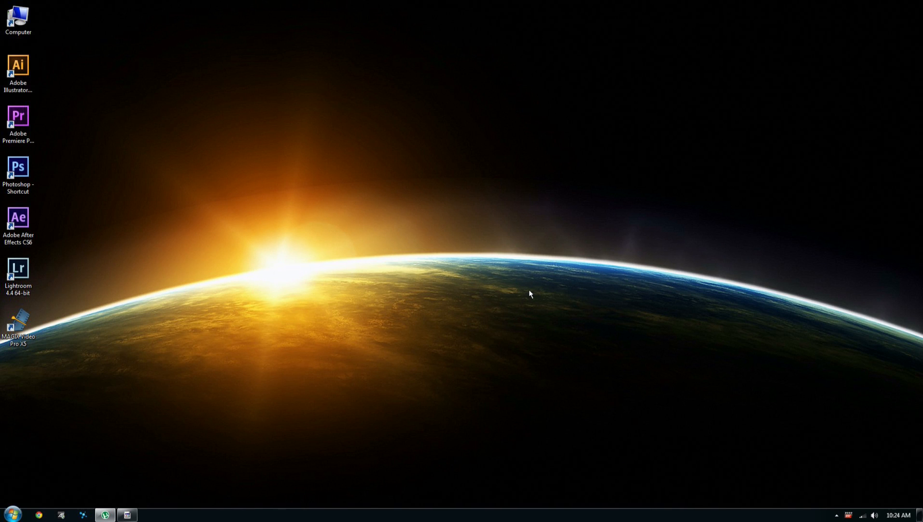
# - Switch the BIOS to Advanced Mode and show the Ai Tweaker overclocking settings
pyautogui.moveTo(530, 294); pyautogui.dragTo(448, 399)
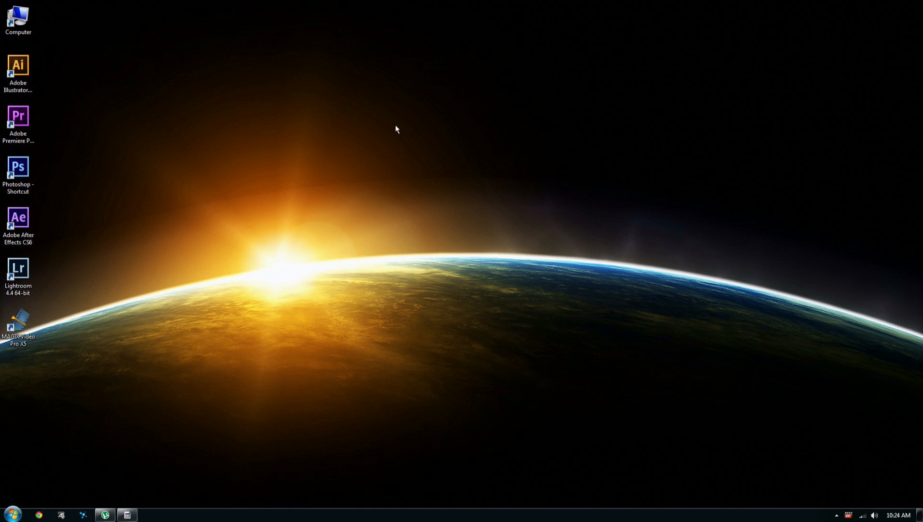
pyautogui.moveTo(527, 235)
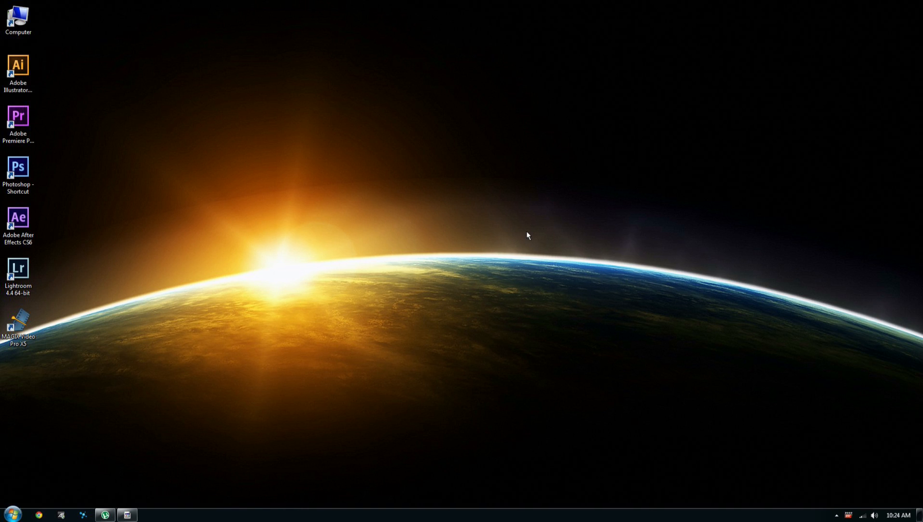
pyautogui.moveTo(563, 78)
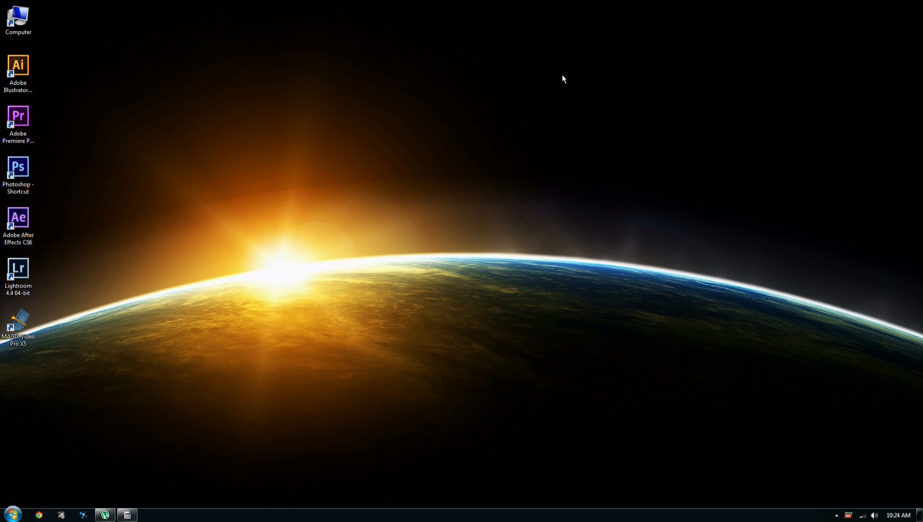
pyautogui.moveTo(554, 66)
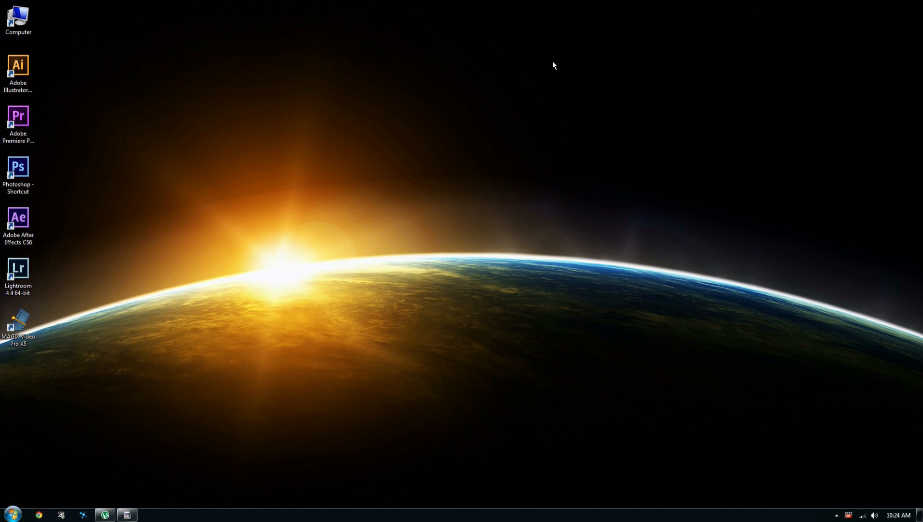
pyautogui.moveTo(355, 369)
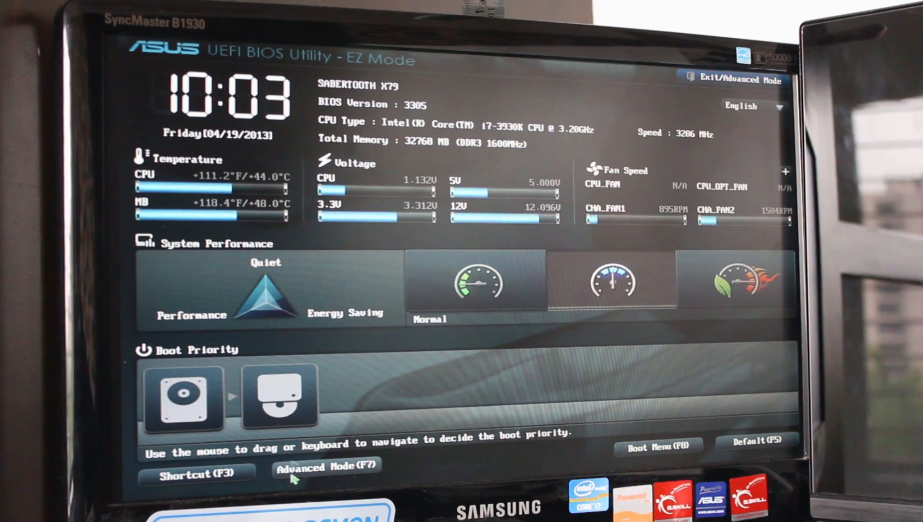
pyautogui.click(326, 467)
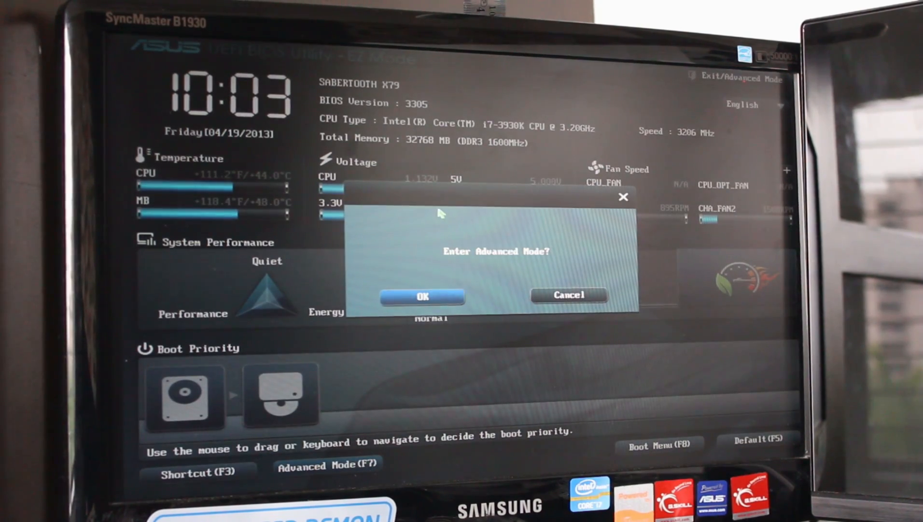
pyautogui.click(423, 296)
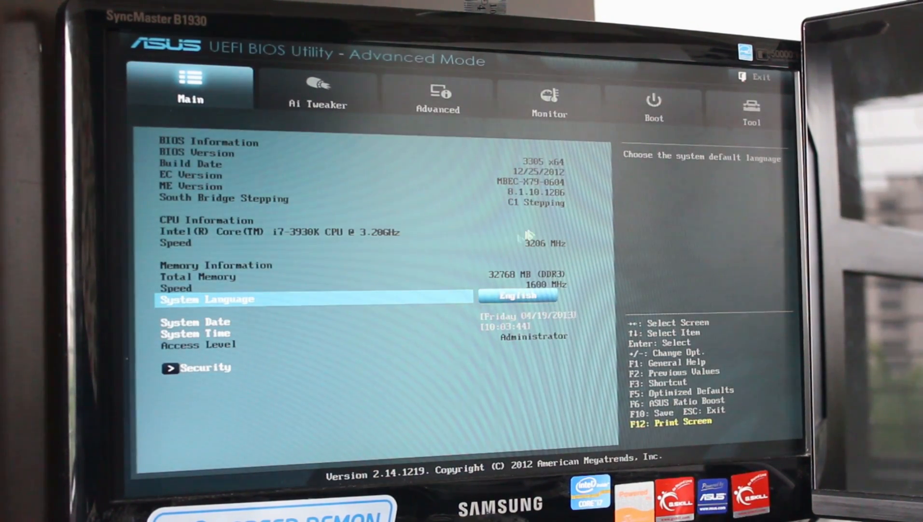
pyautogui.click(317, 94)
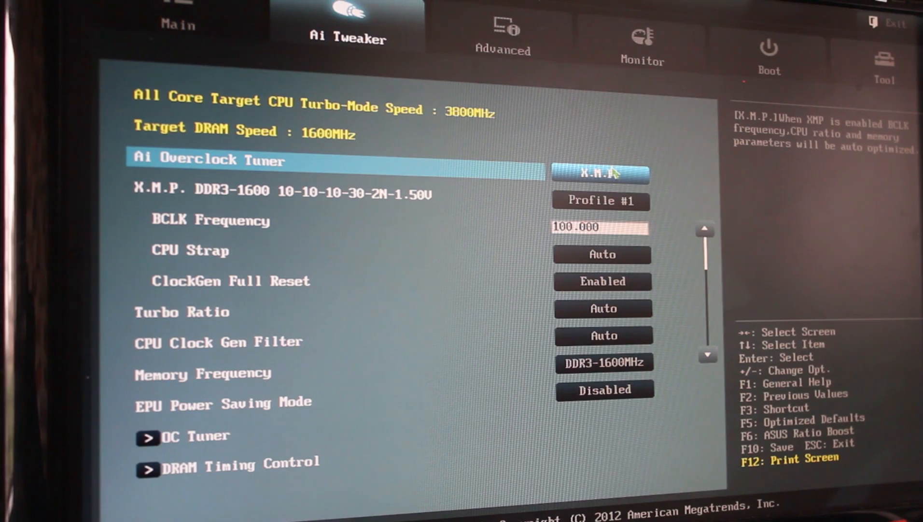
# - Set Ai Overclock Tuner to X.M.P. for DDR3-1600MHz memory and bring up the Exit menu
pyautogui.click(599, 173)
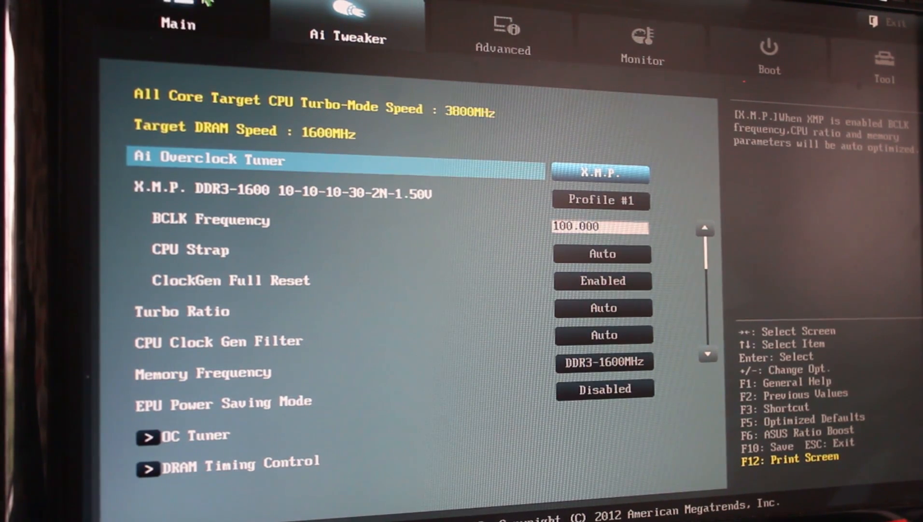
pyautogui.click(893, 22)
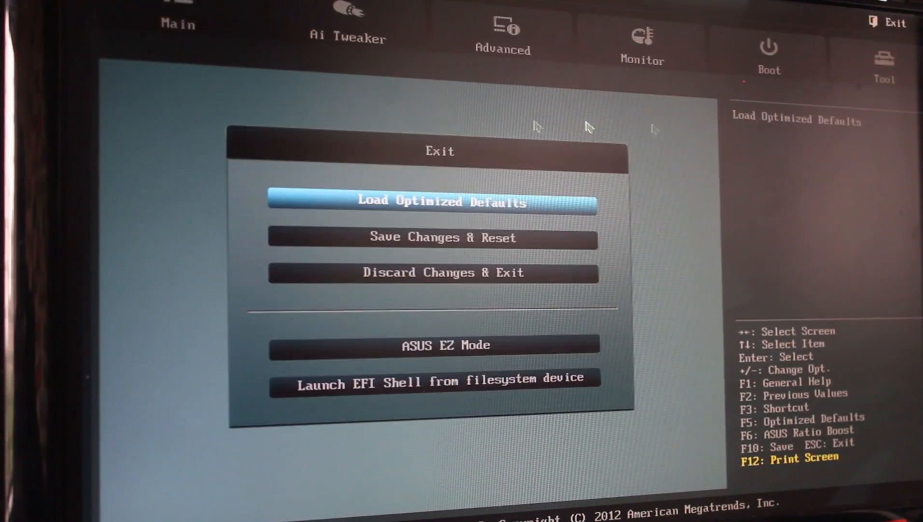
# - Save the configuration changes and reset the system, confirming with Yes
pyautogui.click(444, 237)
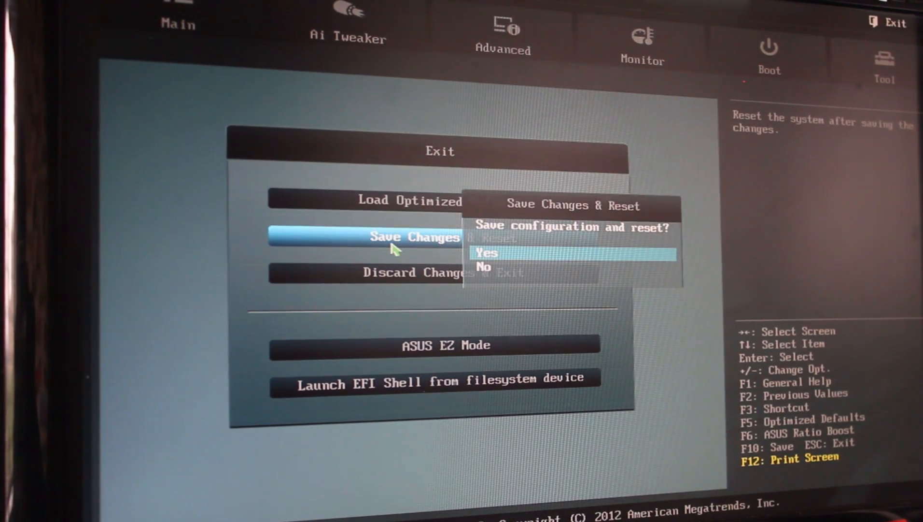
pyautogui.click(487, 252)
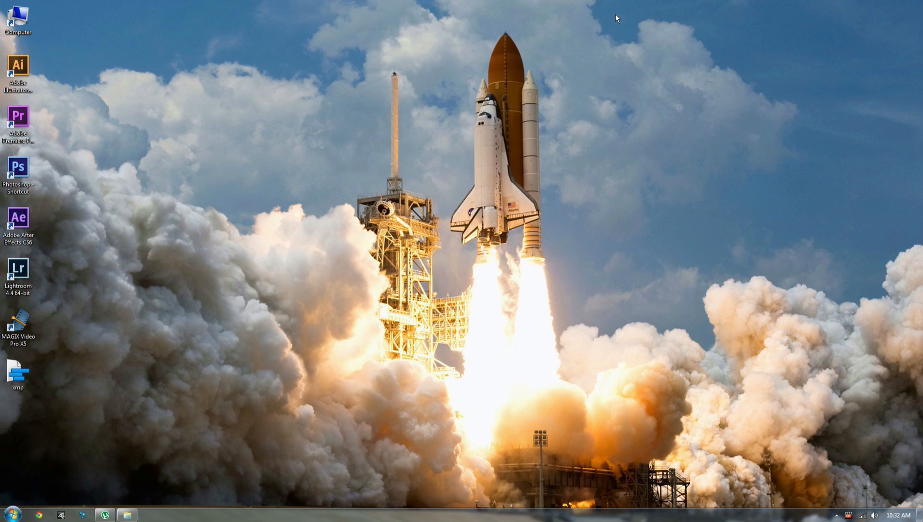
pyautogui.moveTo(324, 475)
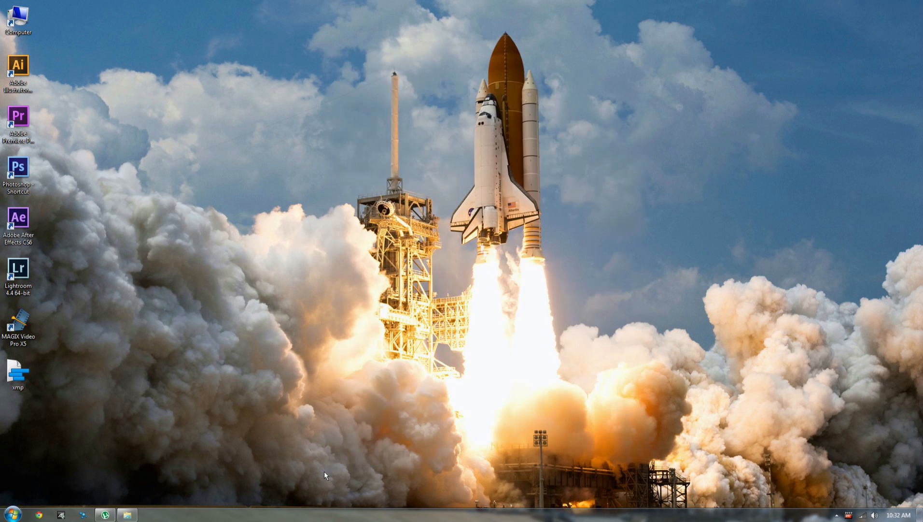
pyautogui.moveTo(433, 331)
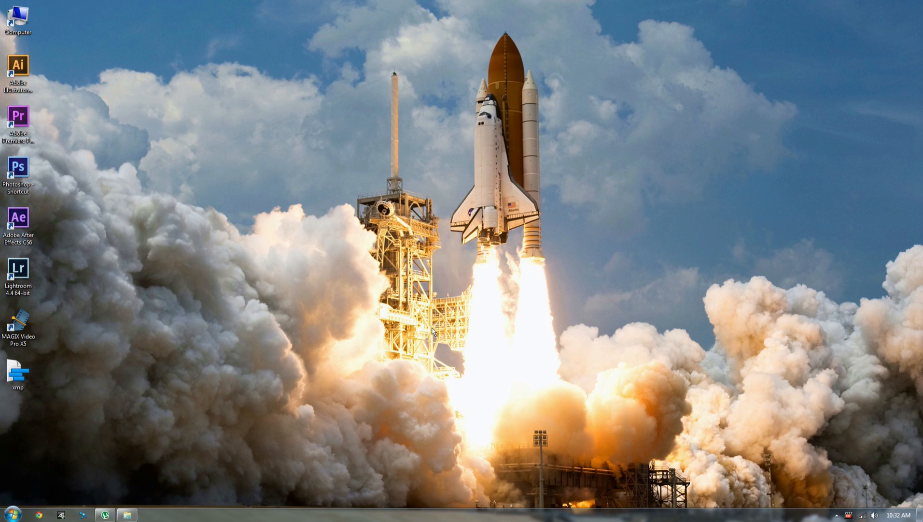
pyautogui.moveTo(446, 321)
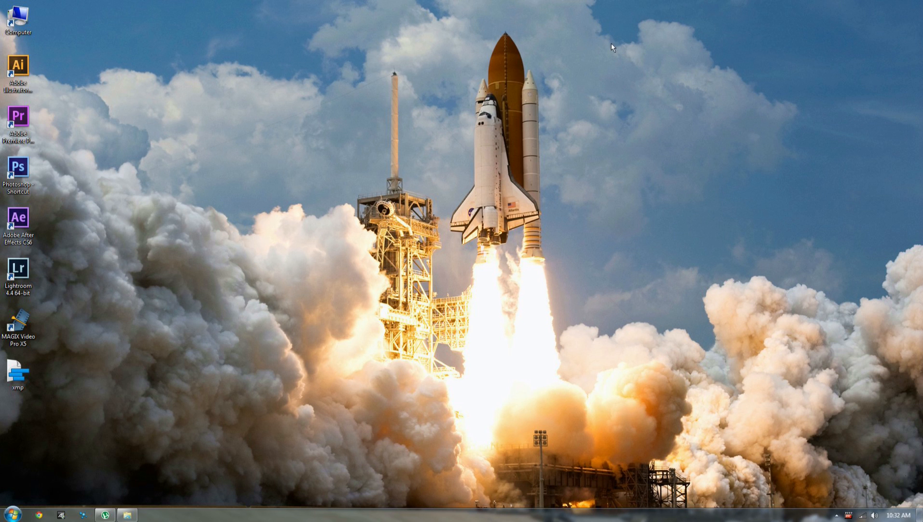
pyautogui.moveTo(765, 418)
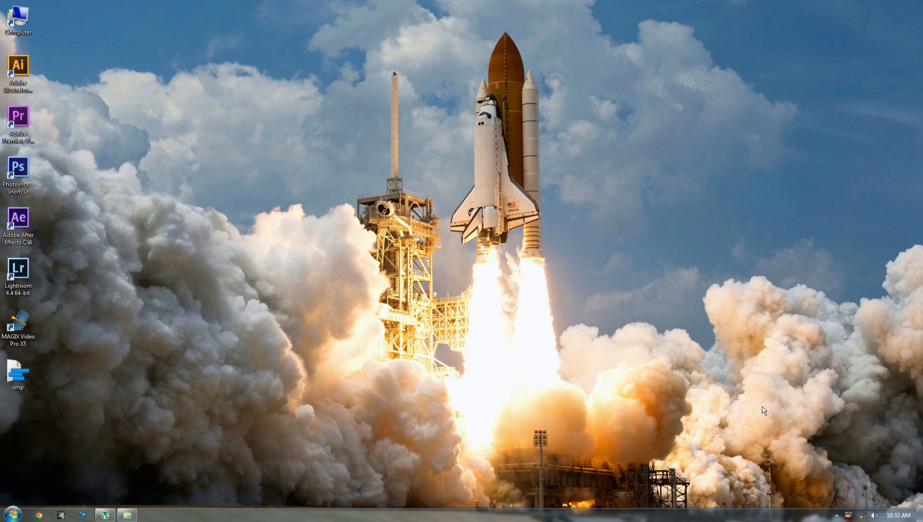
pyautogui.moveTo(379, 142)
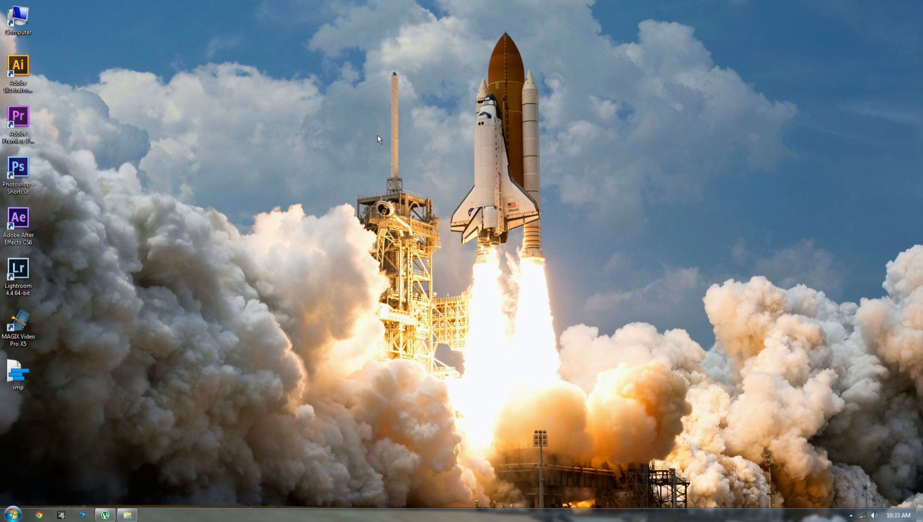
pyautogui.moveTo(372, 144)
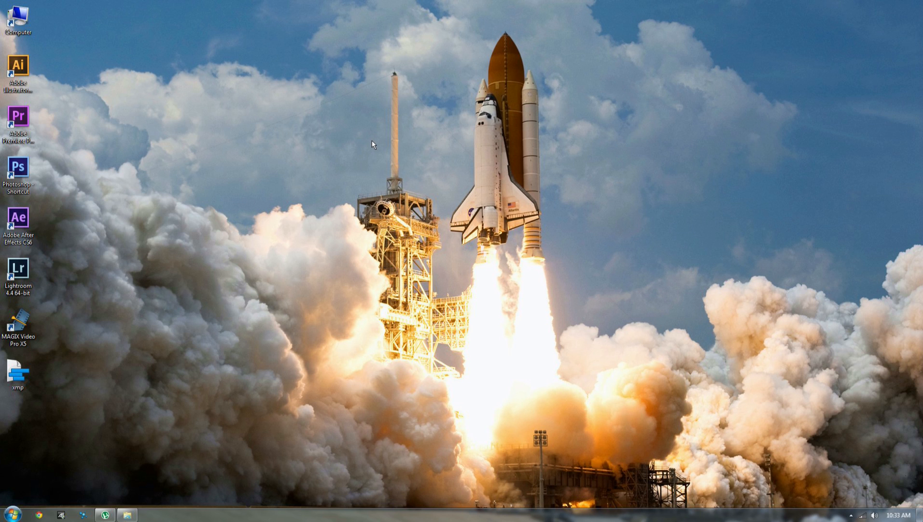
pyautogui.moveTo(356, 28)
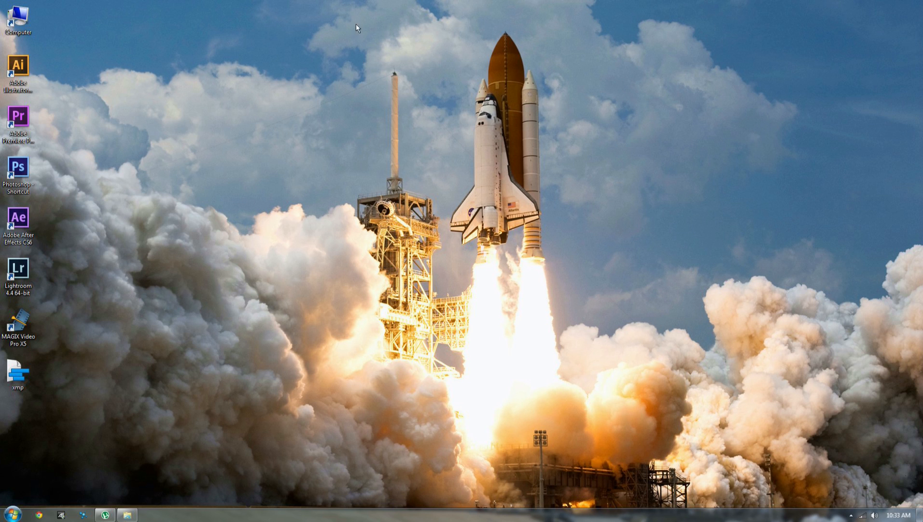
pyautogui.moveTo(334, 5)
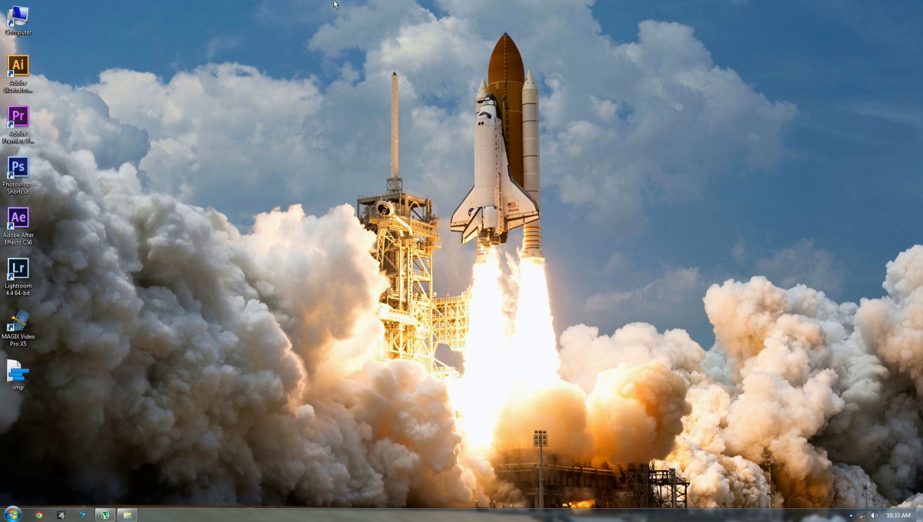
pyautogui.moveTo(334, 5); pyautogui.dragTo(522, 475)
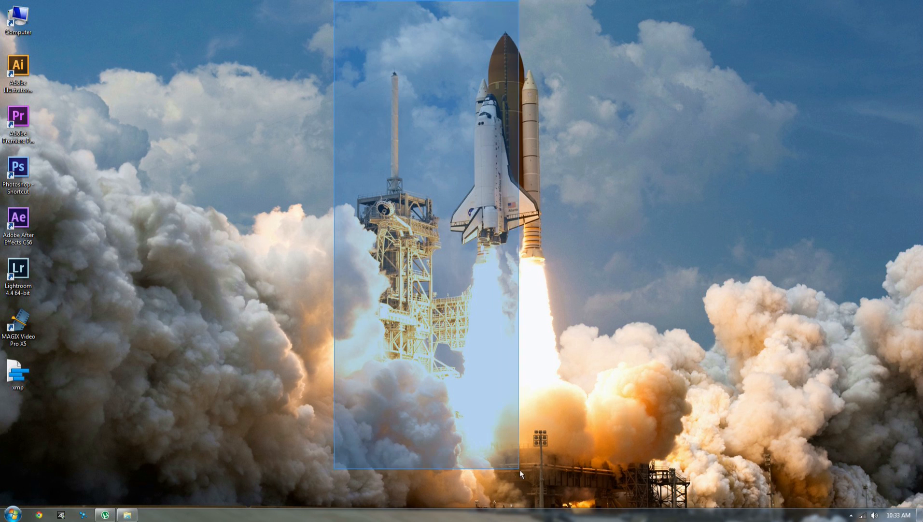
pyautogui.moveTo(522, 468); pyautogui.dragTo(634, 484)
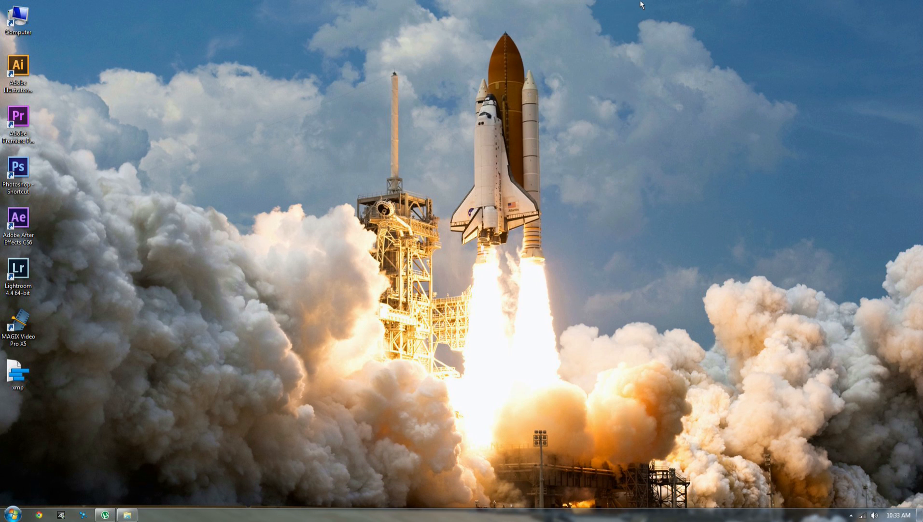
pyautogui.moveTo(277, 444)
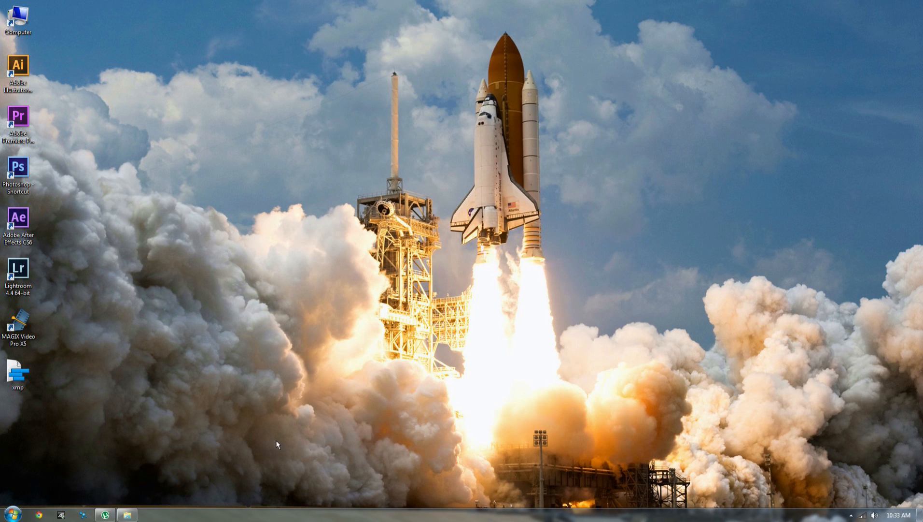
pyautogui.moveTo(339, 372)
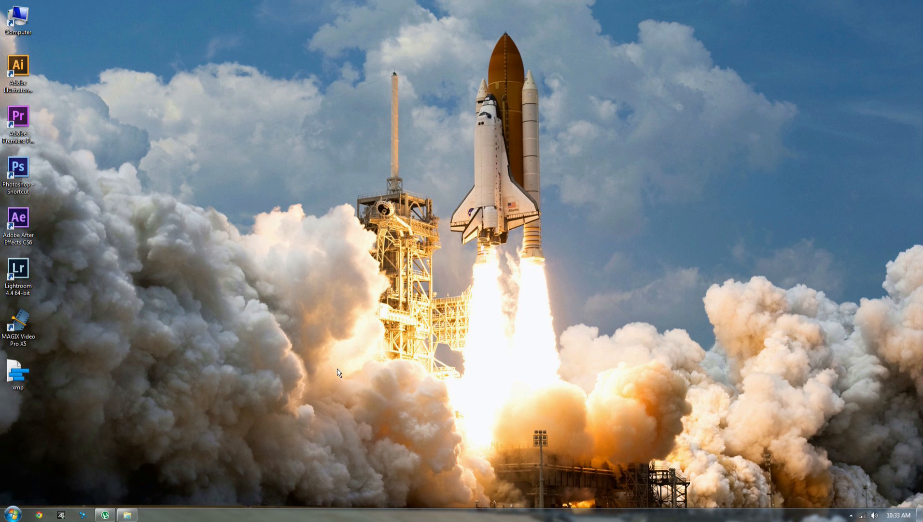
pyautogui.moveTo(822, 512)
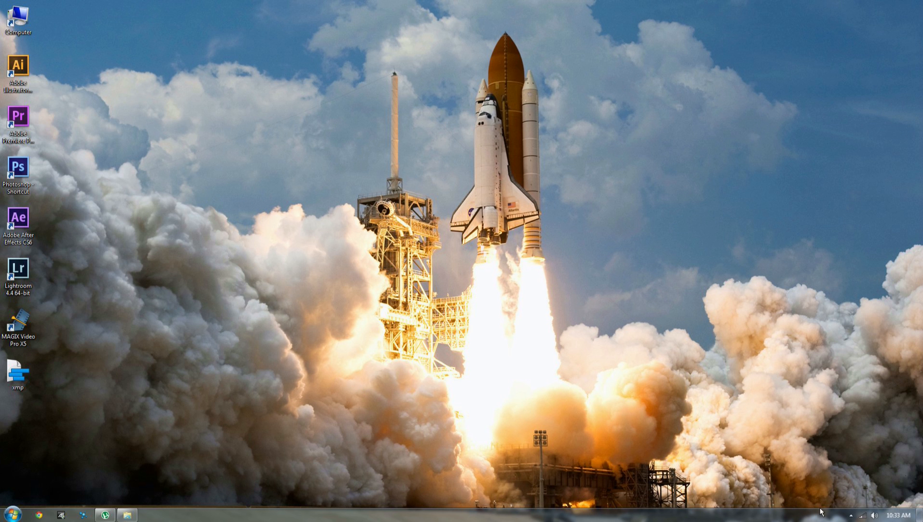
pyautogui.moveTo(852, 515)
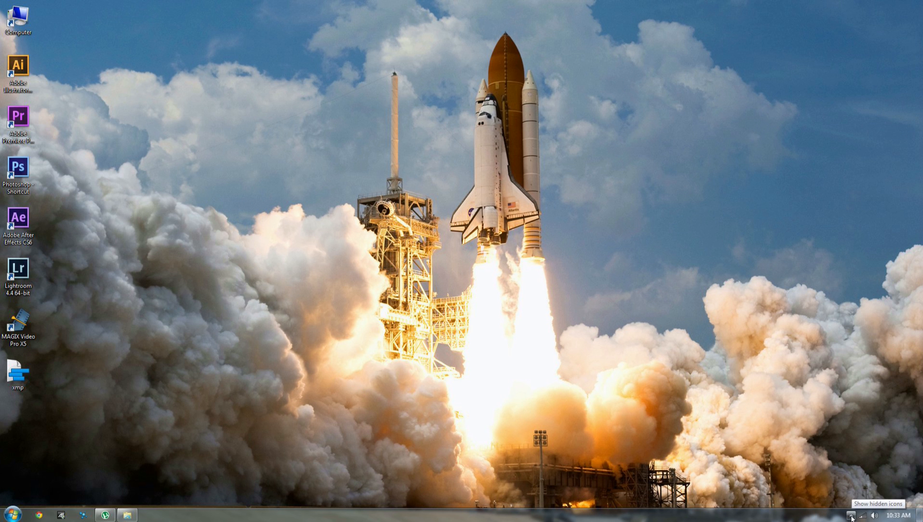